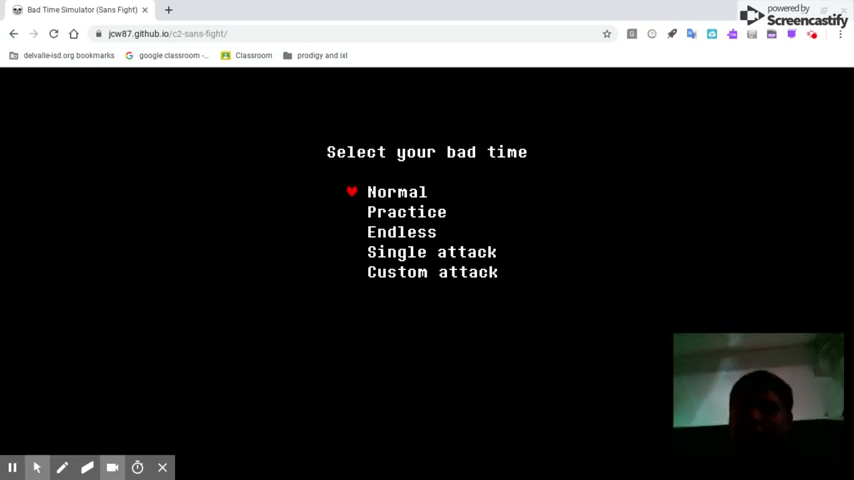
# Choose Normal on the 'Select your bad time' menu to begin the Sans fight.
pyautogui.click(397, 191)
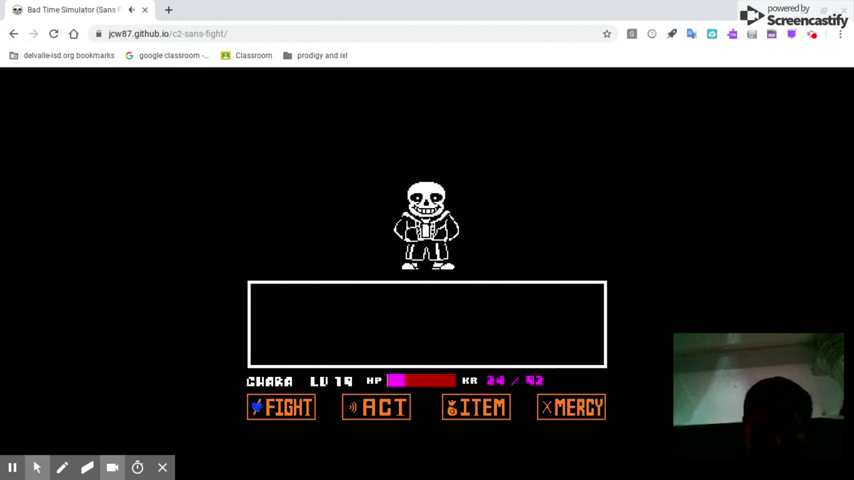
# Use a healing item, then keep fighting and dodging Sans until the fight ends.
pyautogui.click(476, 407)
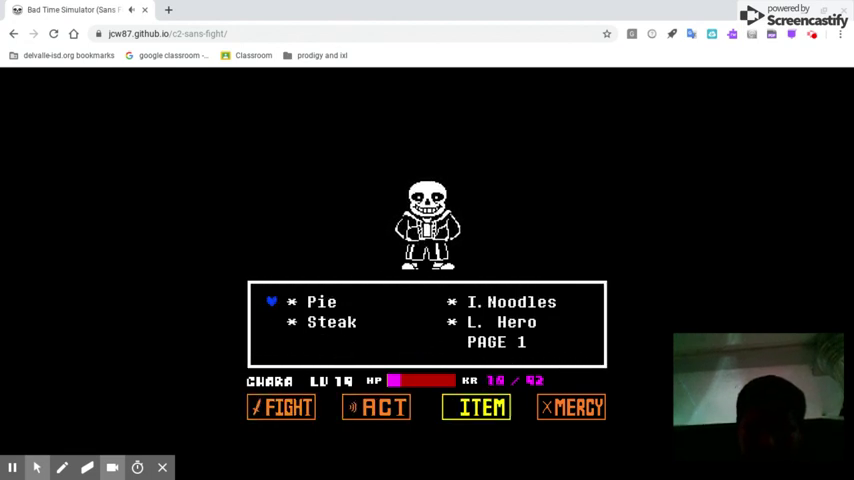
pyautogui.click(321, 301)
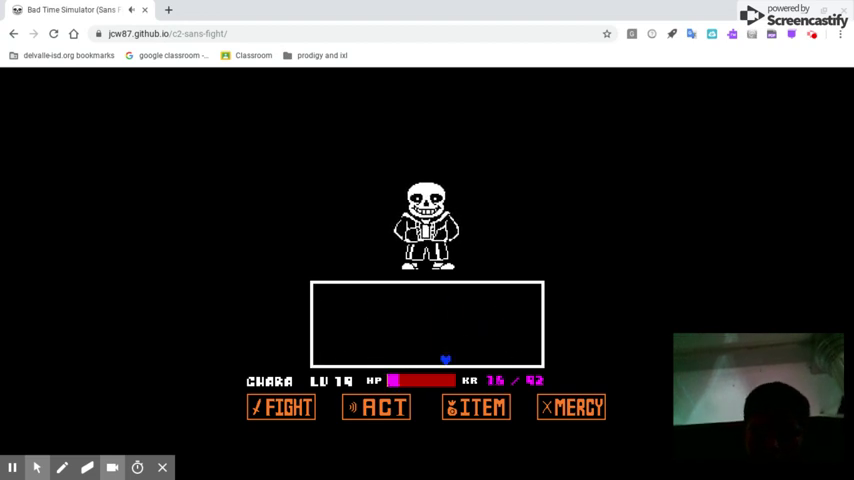
pyautogui.click(281, 406)
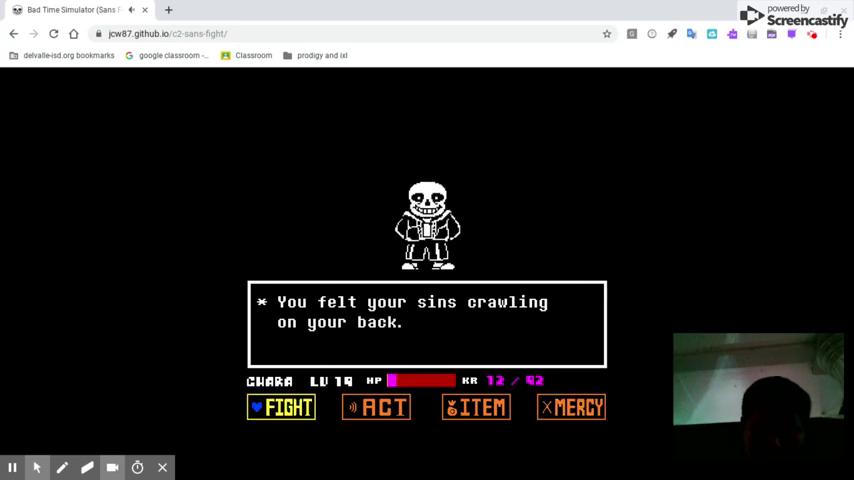
pyautogui.click(281, 407)
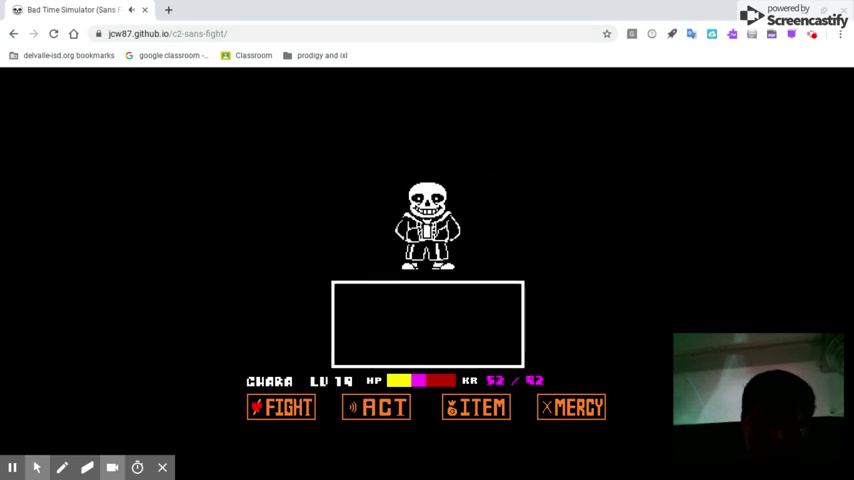
pyautogui.click(281, 407)
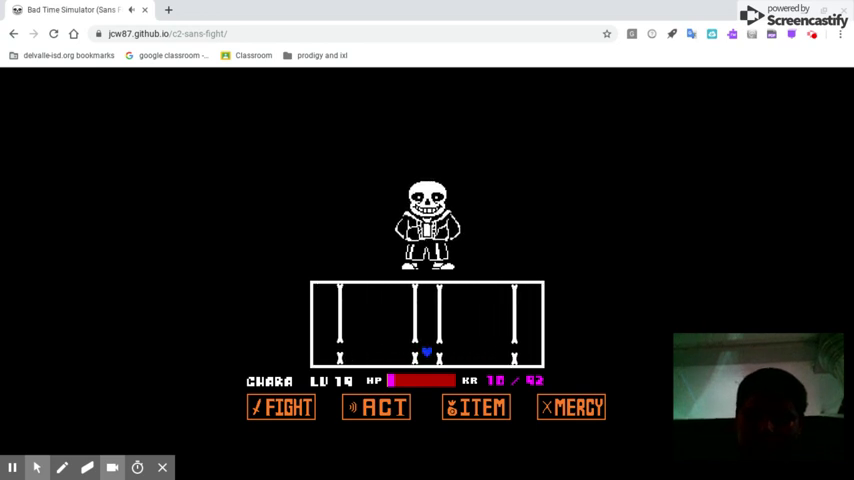
pyautogui.click(281, 407)
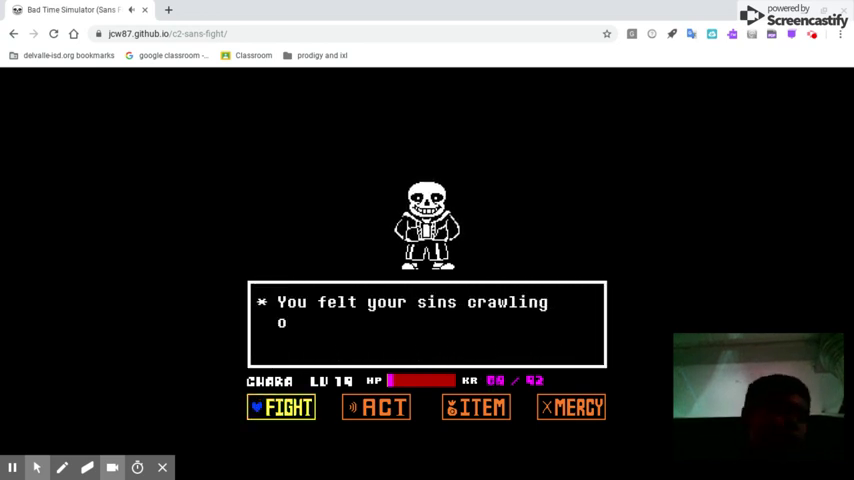
pyautogui.click(281, 407)
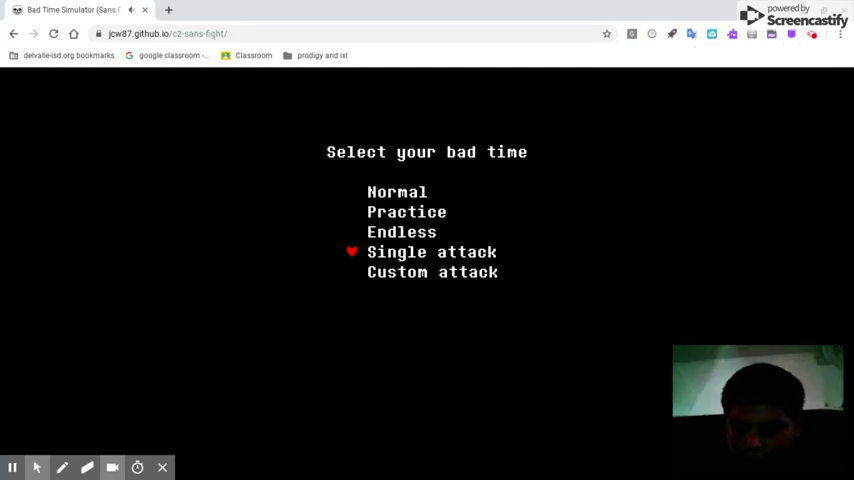
pyautogui.click(432, 251)
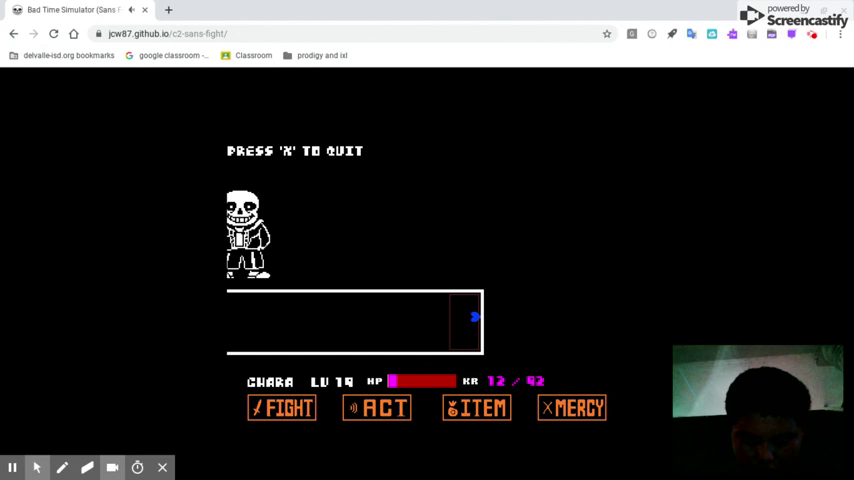
pyautogui.press('x')
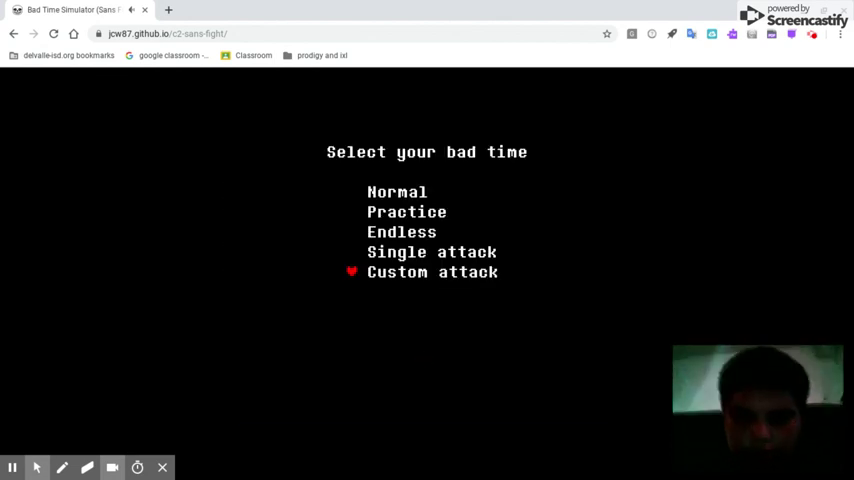
pyautogui.click(432, 271)
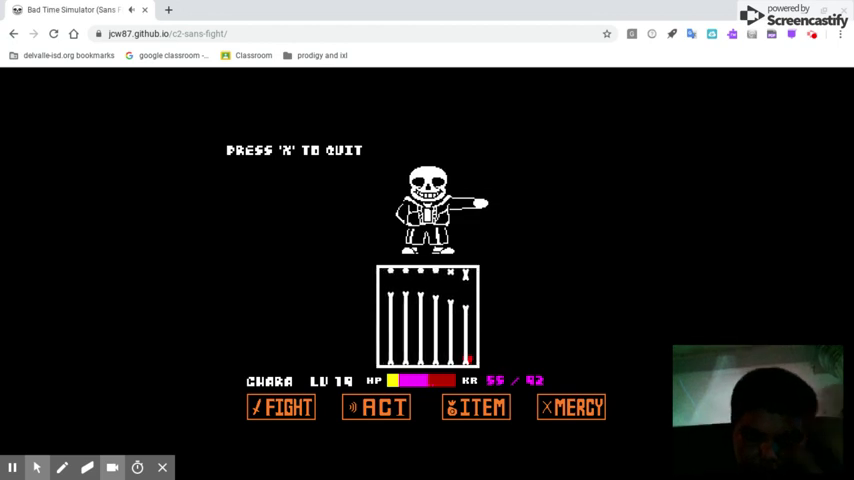
pyautogui.press('x')
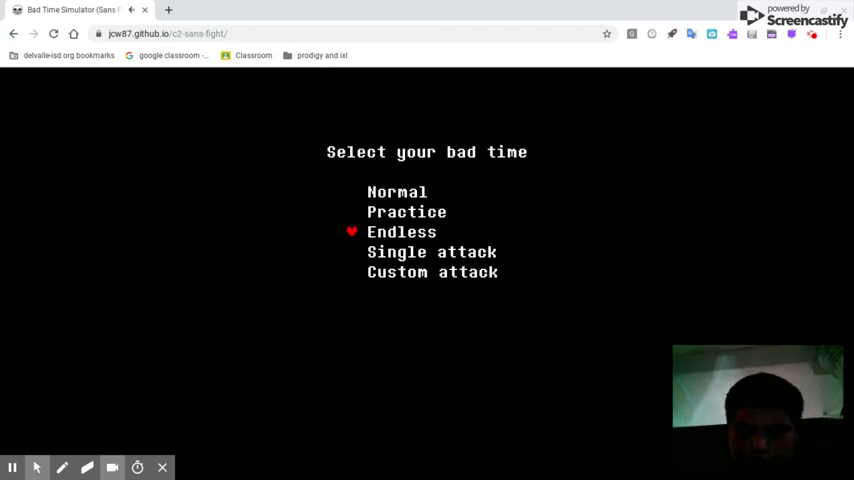
pyautogui.click(432, 271)
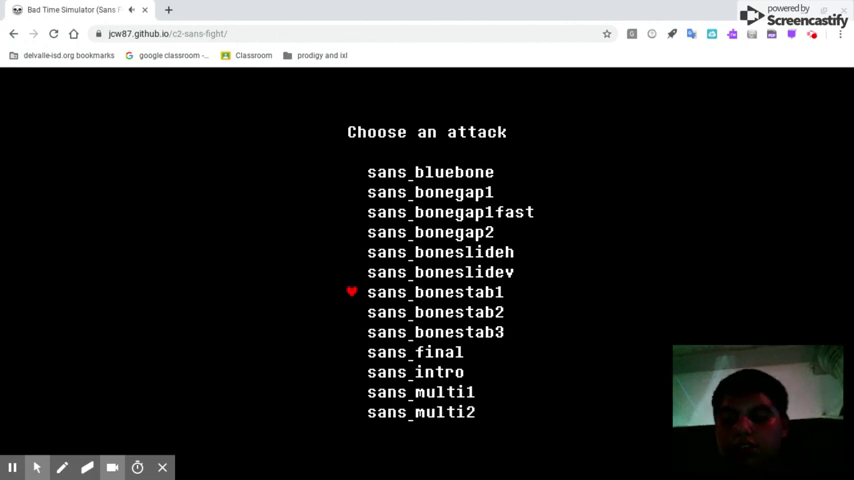
pyautogui.scroll(-3)
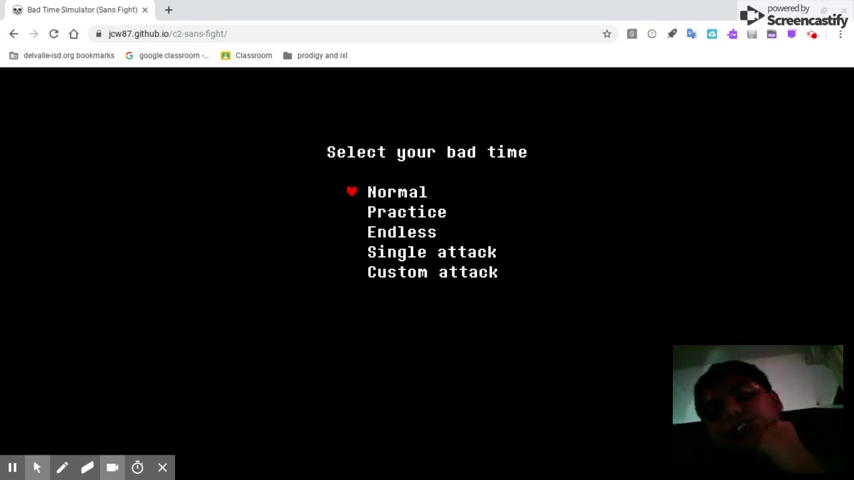
pyautogui.click(397, 191)
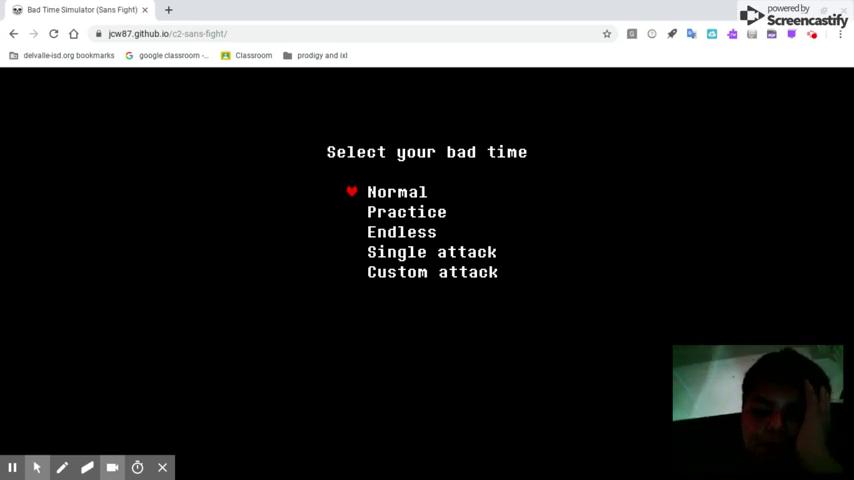
pyautogui.moveTo(831, 200)
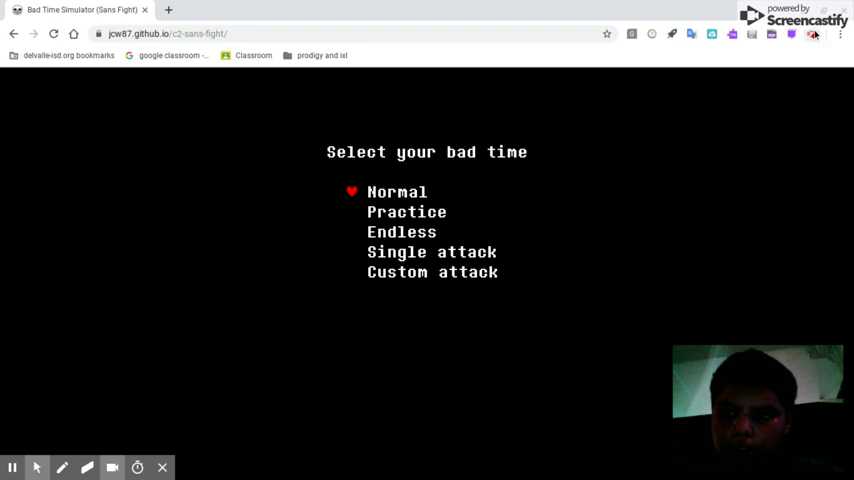
# Pick Normal to start a new Sans fight with full HP and Sans asking 'ready?'.
pyautogui.click(812, 33)
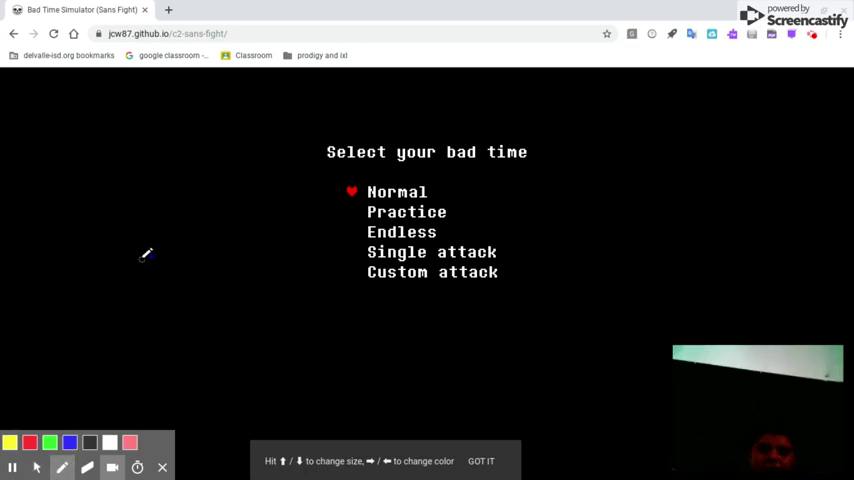
pyautogui.click(397, 191)
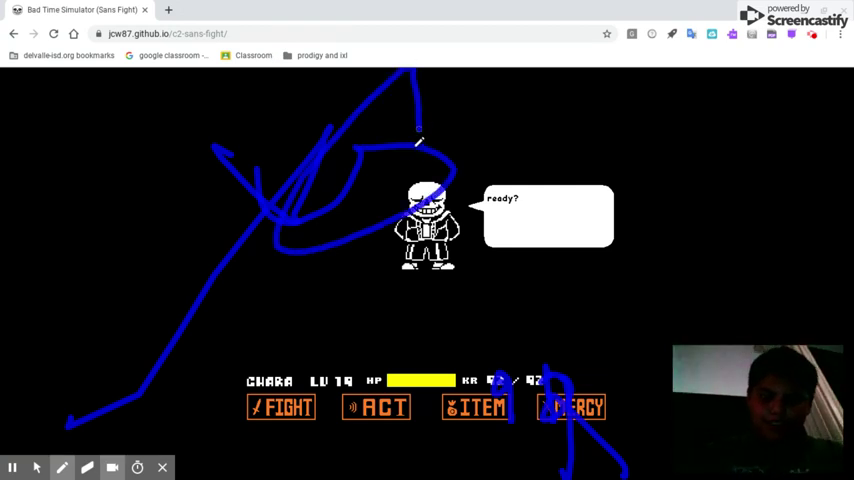
pyautogui.moveTo(580, 120); pyautogui.dragTo(835, 280)
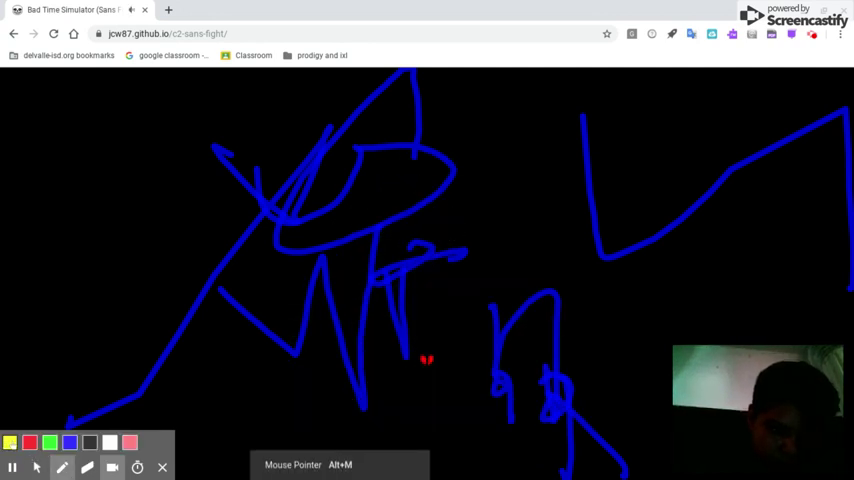
pyautogui.moveTo(125, 400)
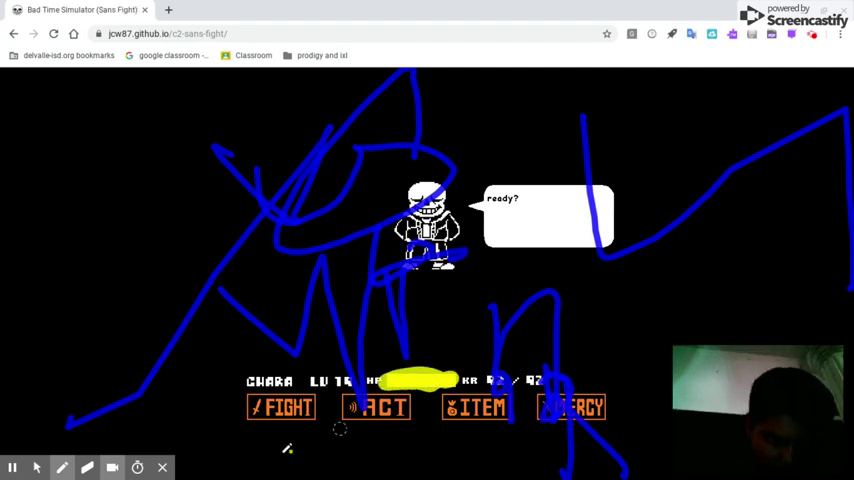
# Trigger Sans's first attack and get defeated, returning to the mode menu.
pyautogui.click(61, 467)
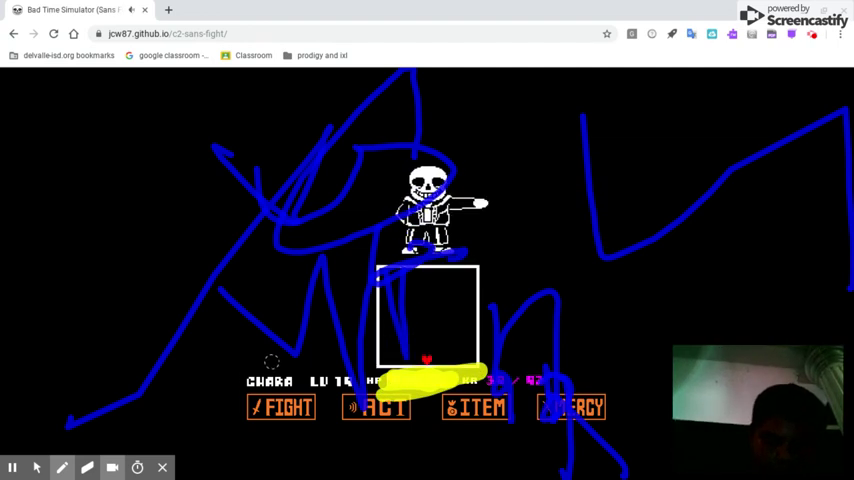
pyautogui.click(35, 467)
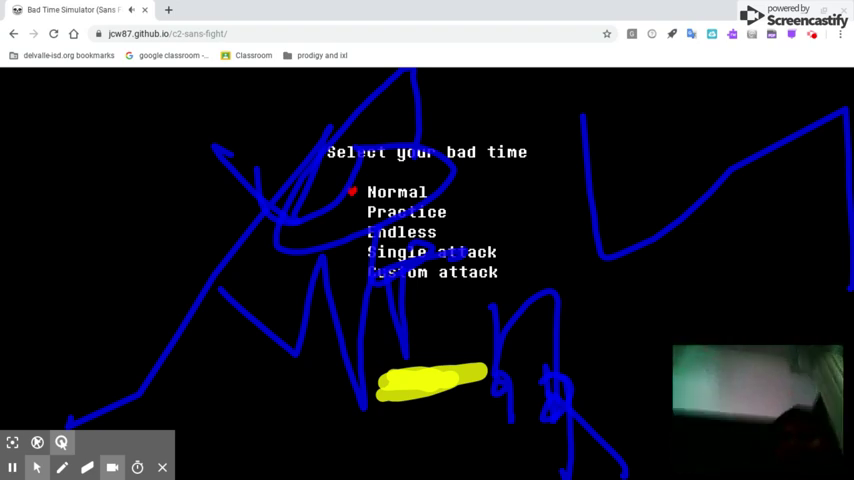
# Pick Normal, skip Sans's dialogue, and survive the opening attack to the turn menu.
pyautogui.click(396, 191)
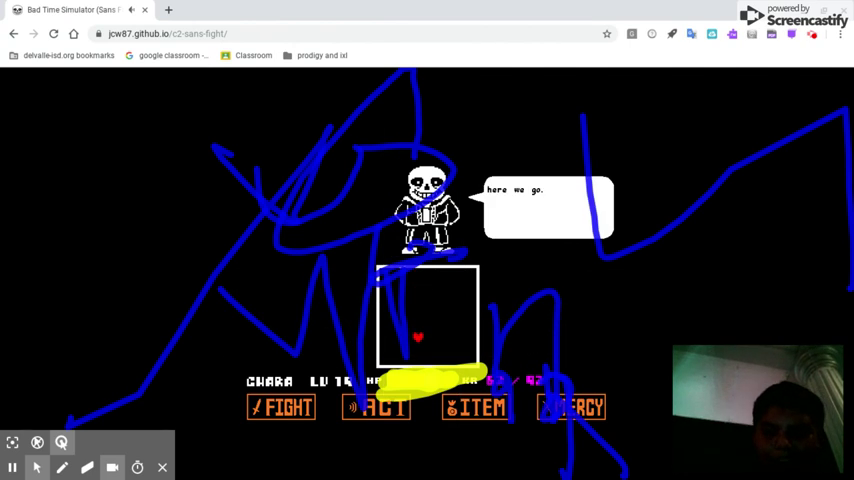
pyautogui.click(281, 407)
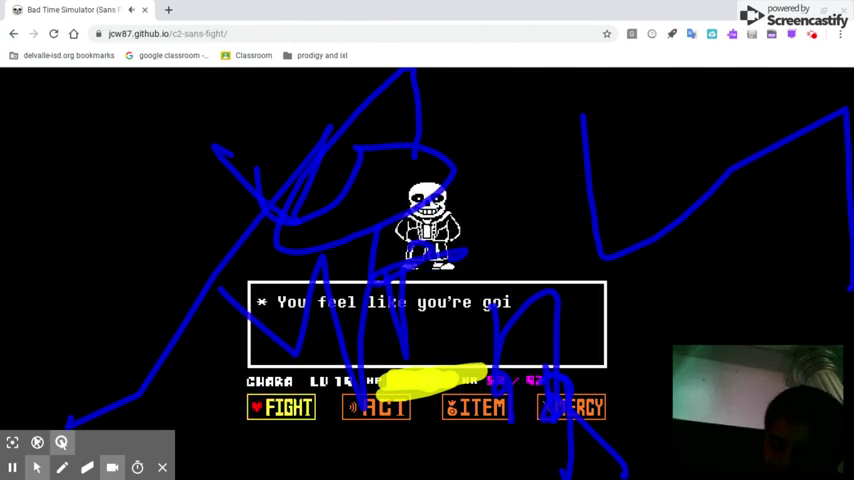
pyautogui.click(281, 407)
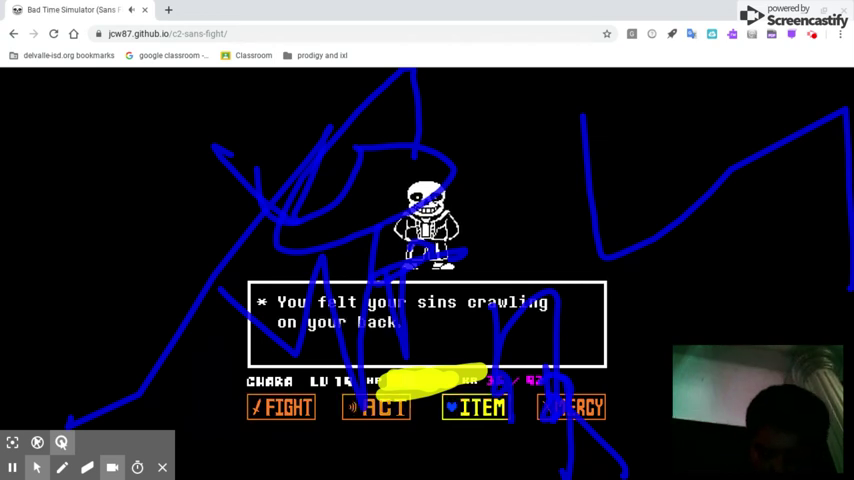
pyautogui.click(481, 407)
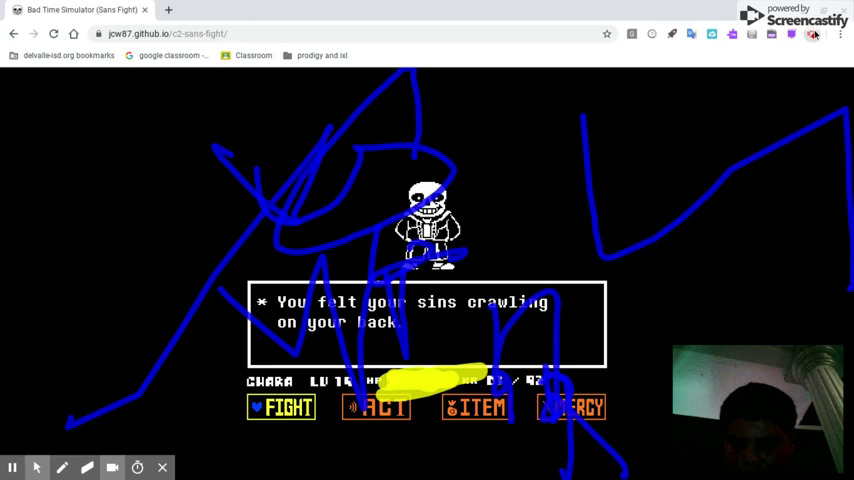
# Keep fighting until defeated and back at 'Select your bad time'.
pyautogui.click(789, 33)
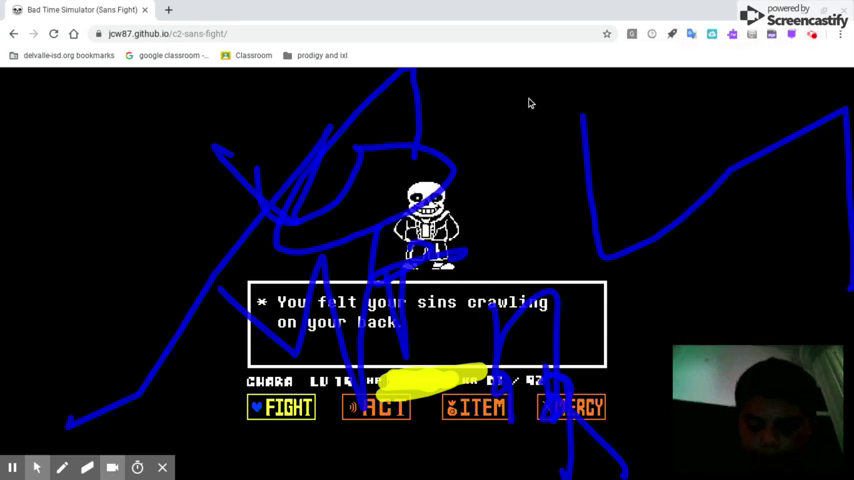
pyautogui.click(282, 407)
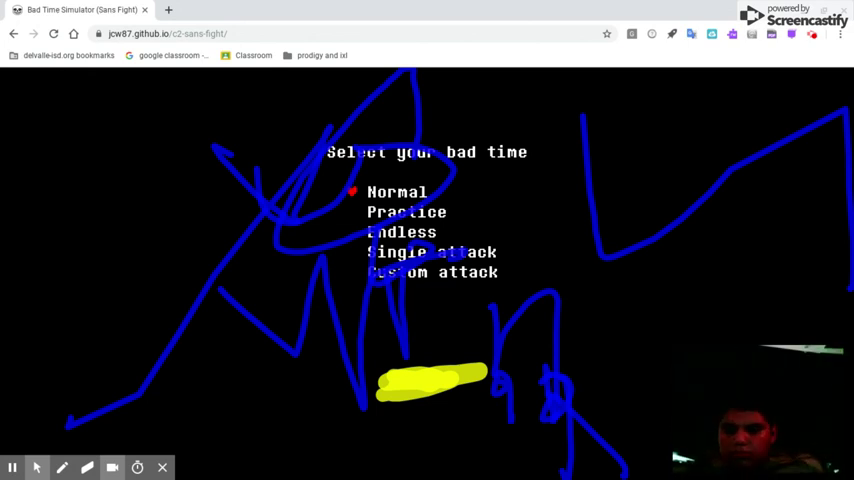
# Pick Normal, skip the dialogue, and reach the 'You felt your sins crawling' turn.
pyautogui.click(396, 191)
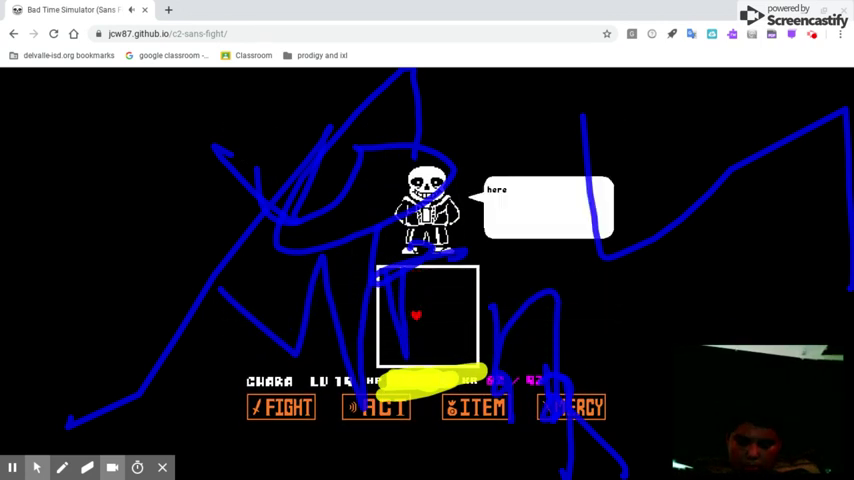
pyautogui.click(281, 406)
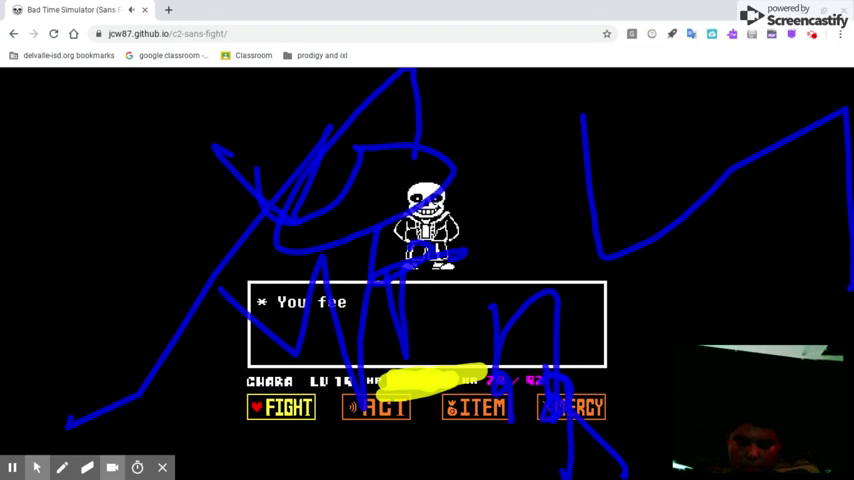
pyautogui.click(281, 407)
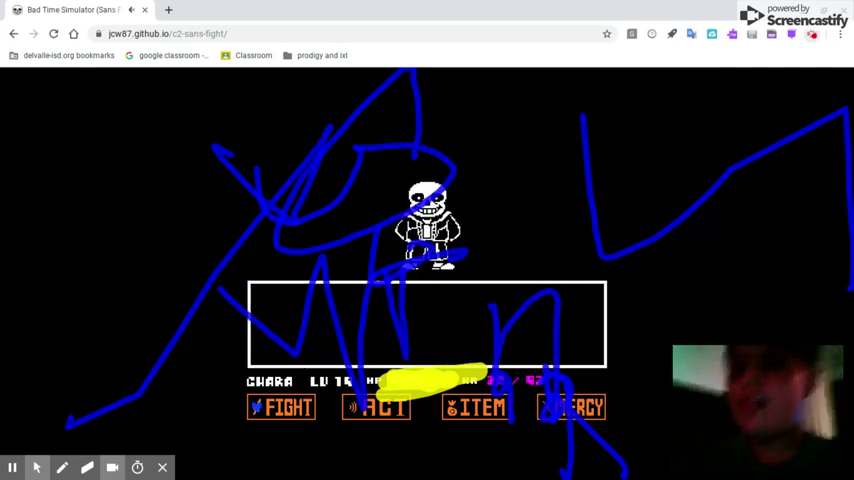
pyautogui.click(281, 407)
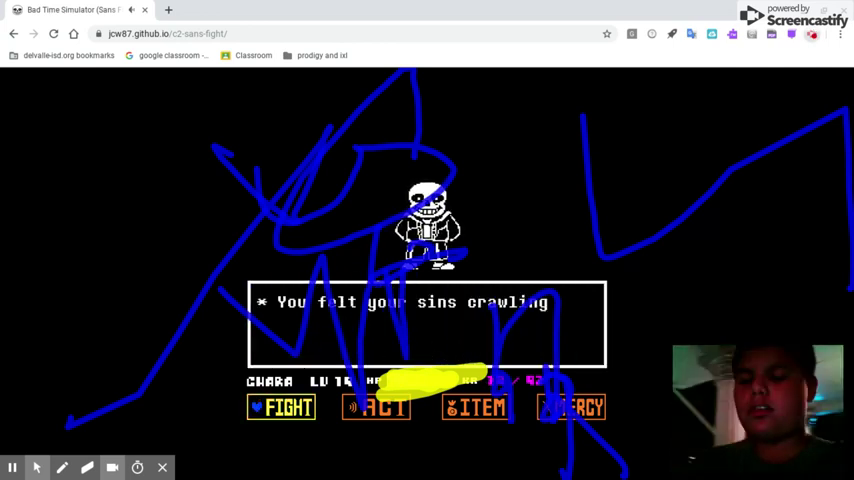